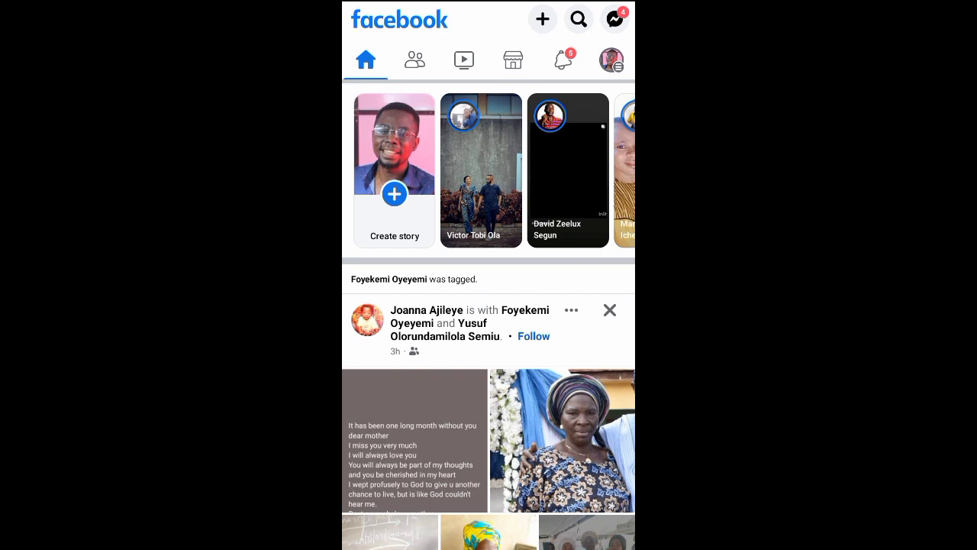
Step: Go from the news feed to the main Menu and into account Settings
click(610, 60)
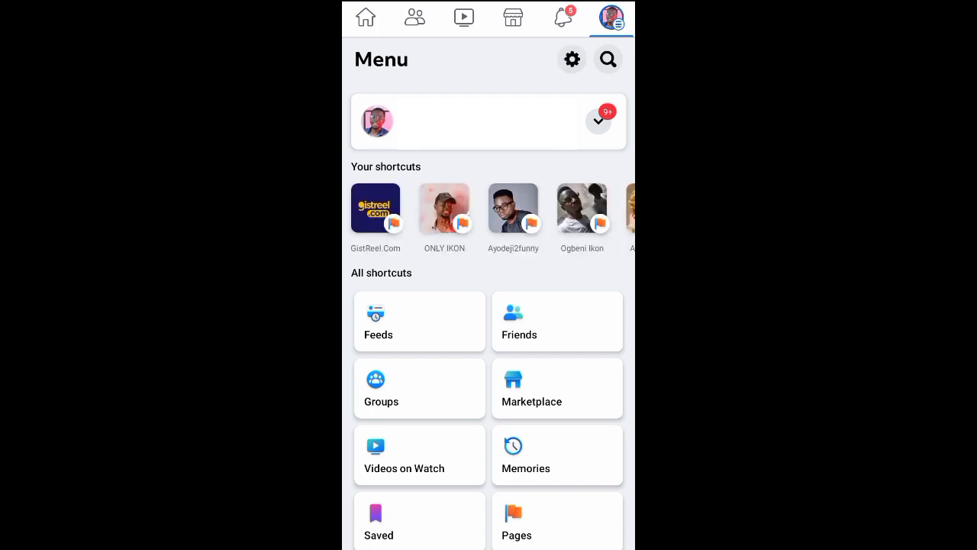
click(571, 58)
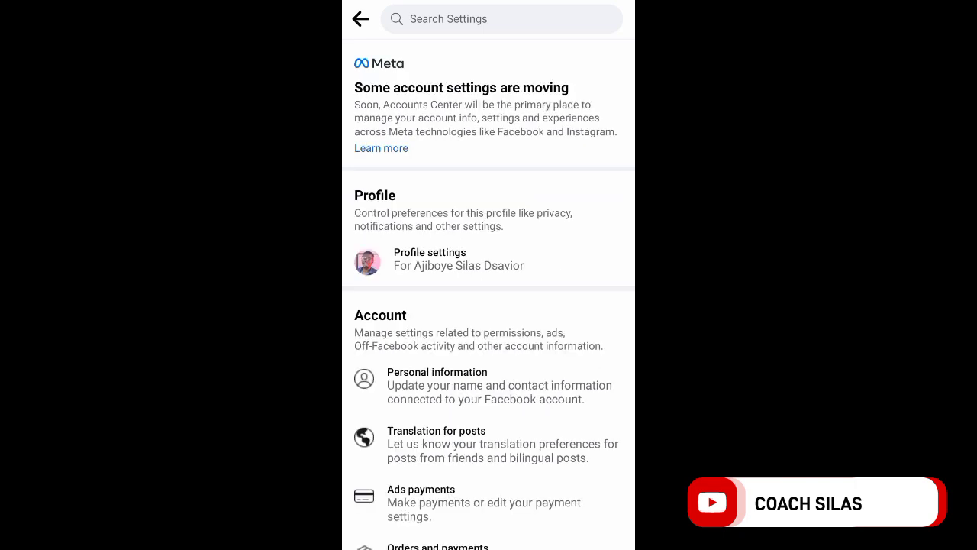
Step: Scroll Settings down to the Account section to reach Personal information
scroll(down, 3)
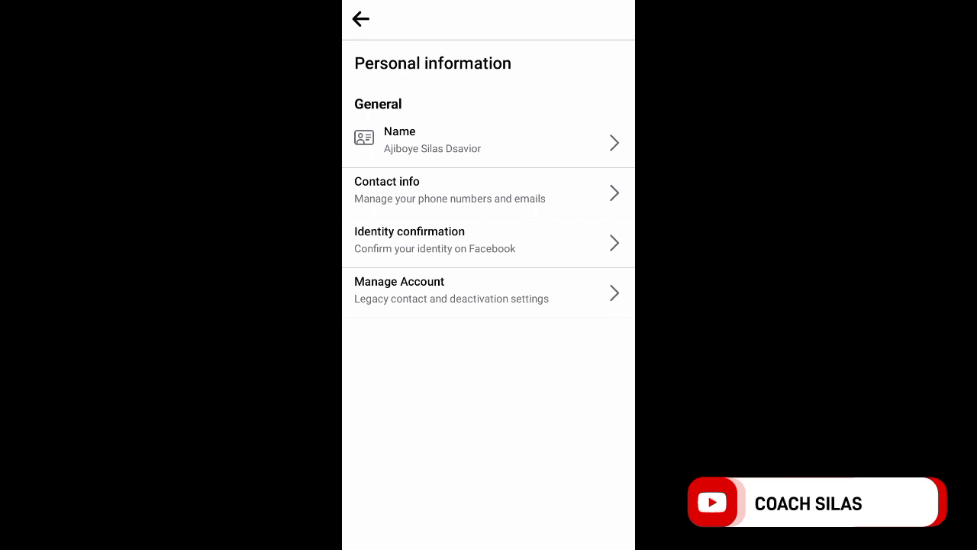
Step: Go through Contact info to the Manage contact info page listing the phone numbers
click(489, 192)
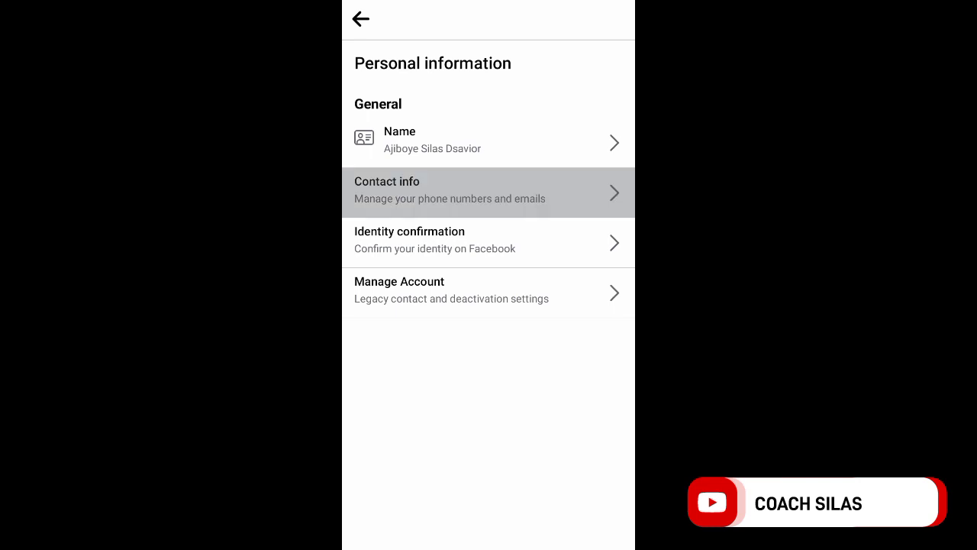
click(489, 191)
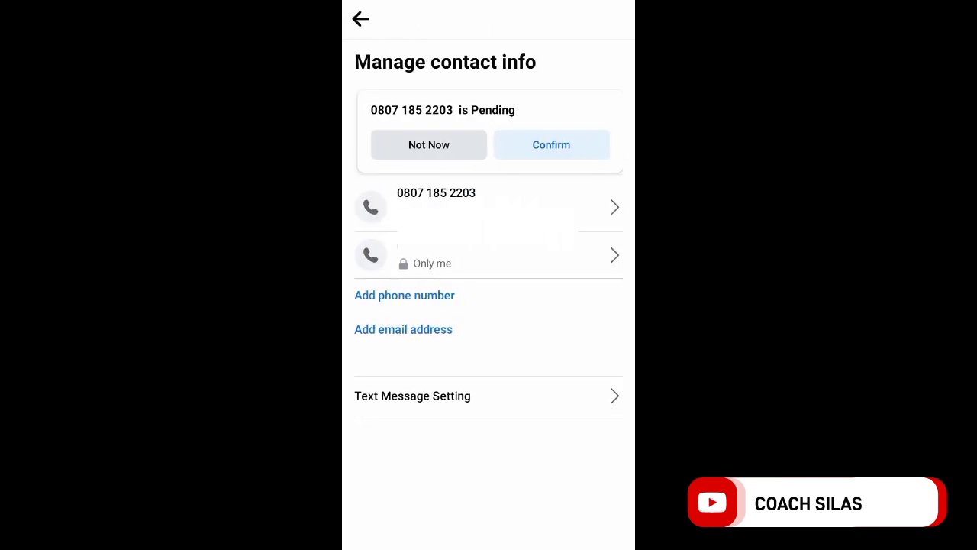